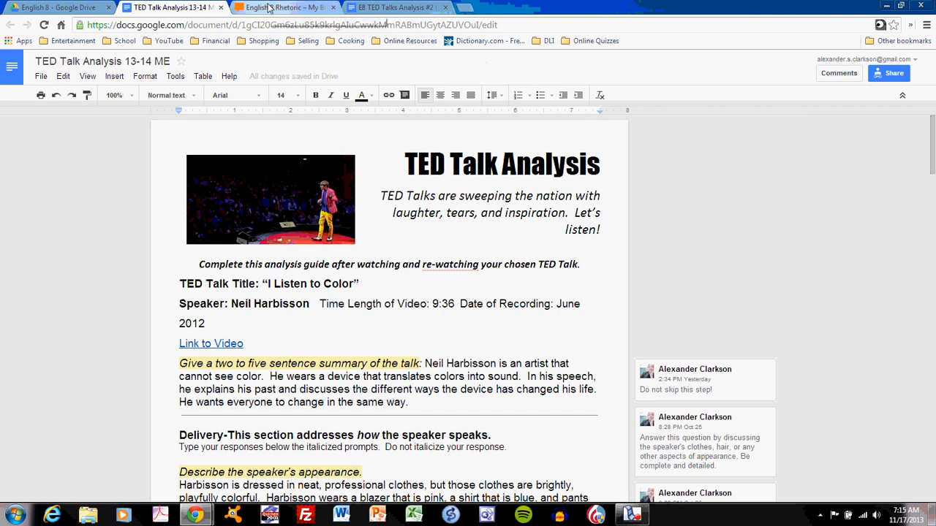
- Scroll the model doc toward Message, then switch to the E8 TED Talks Analysis #2 rubric
left_click(282, 9)
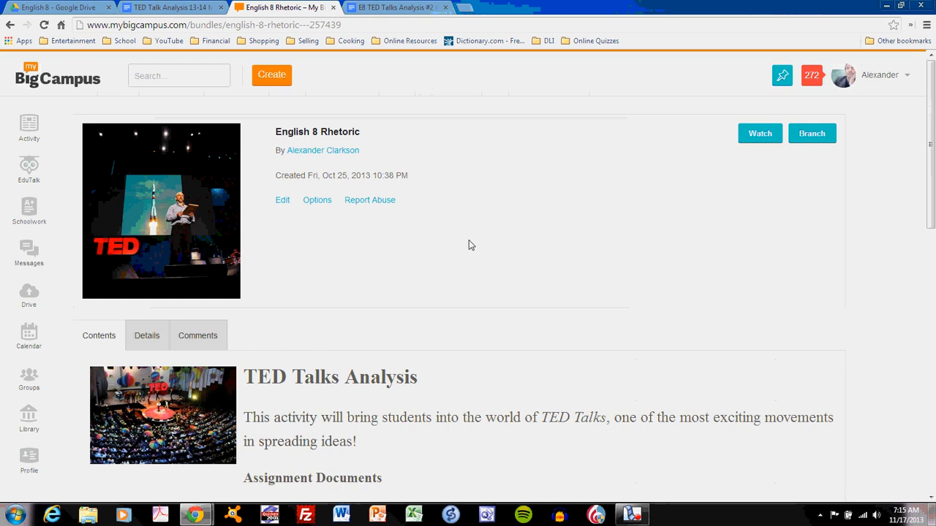
scroll("down", 3)
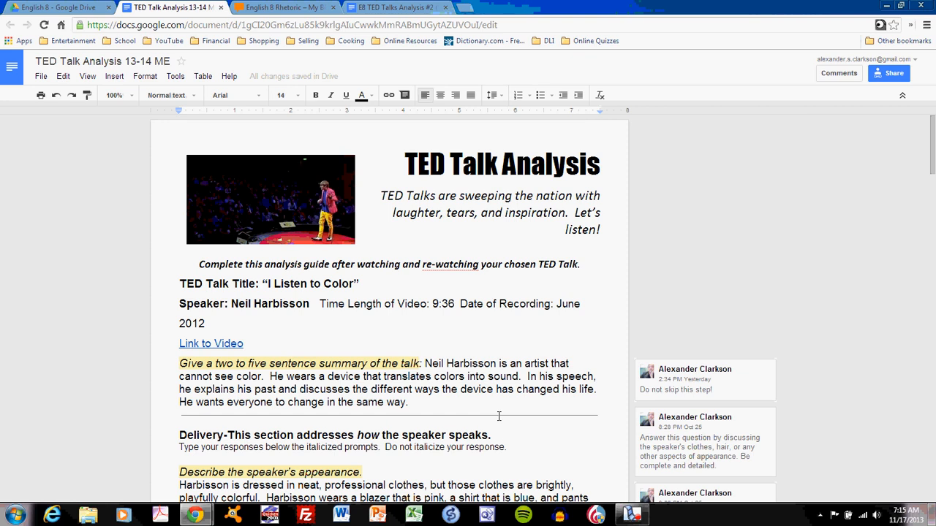
scroll("down", 3)
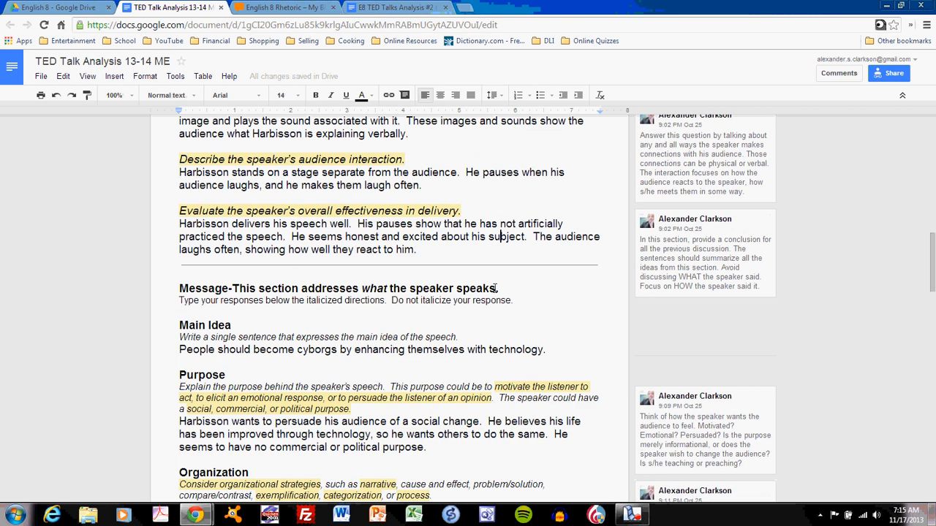
scroll("down", 3)
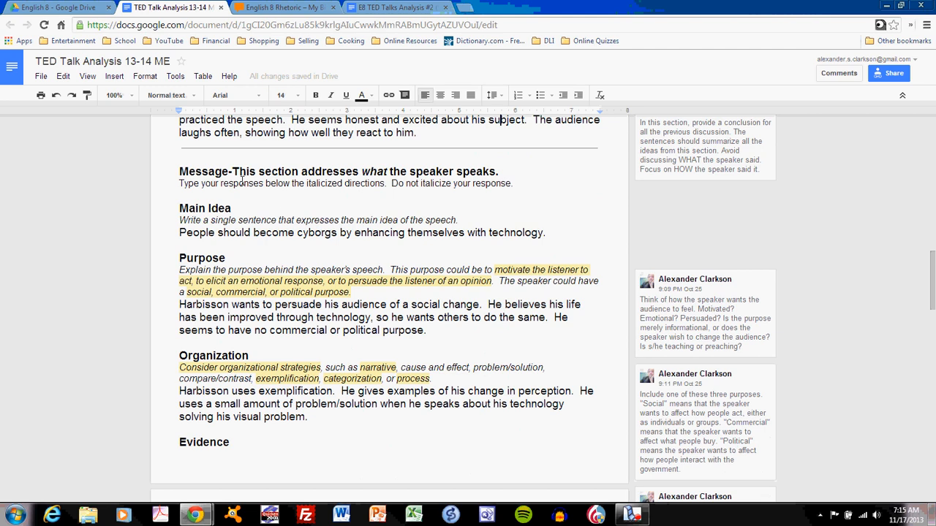
mouse_move(272, 194)
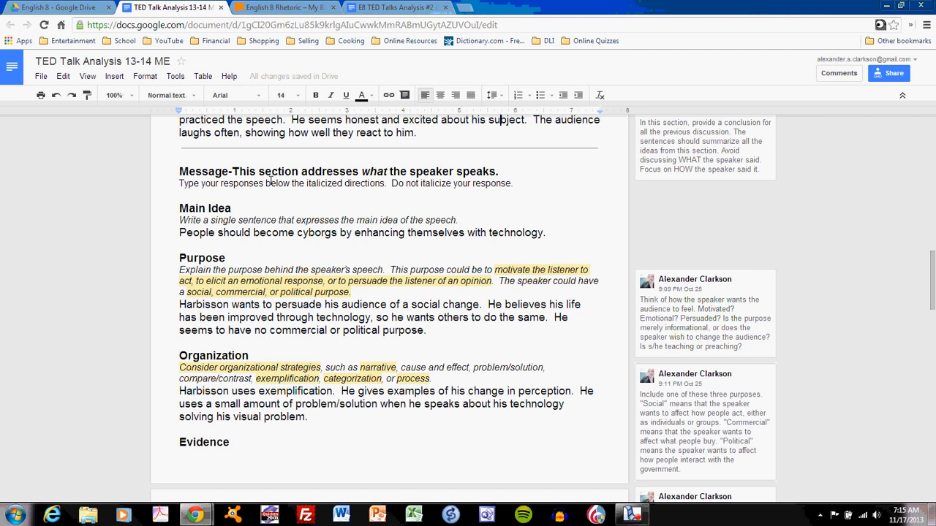
left_click(384, 8)
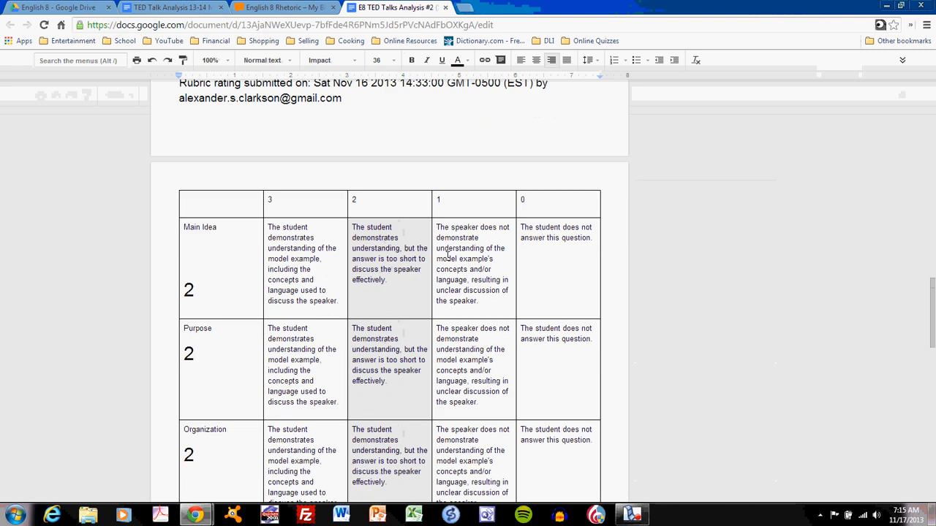
scroll("down", 3)
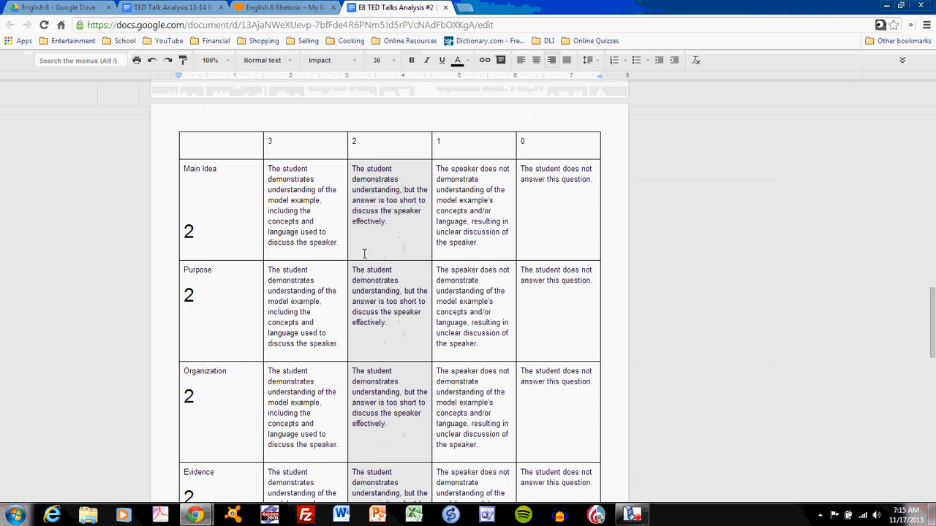
mouse_move(318, 243)
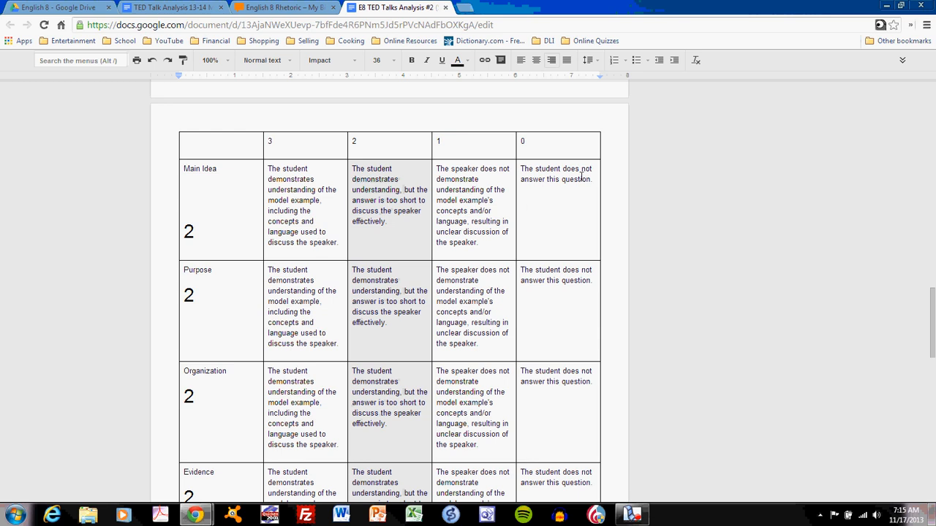
mouse_move(262, 196)
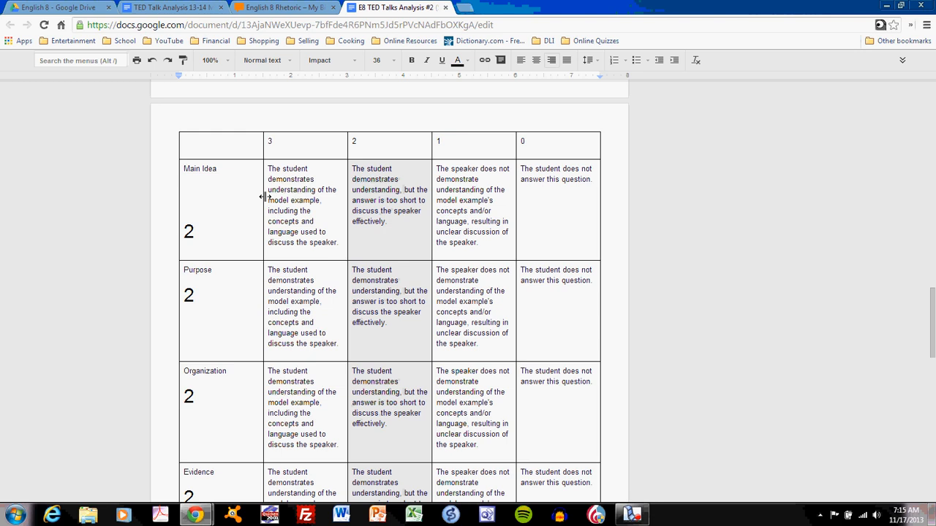
mouse_move(275, 197)
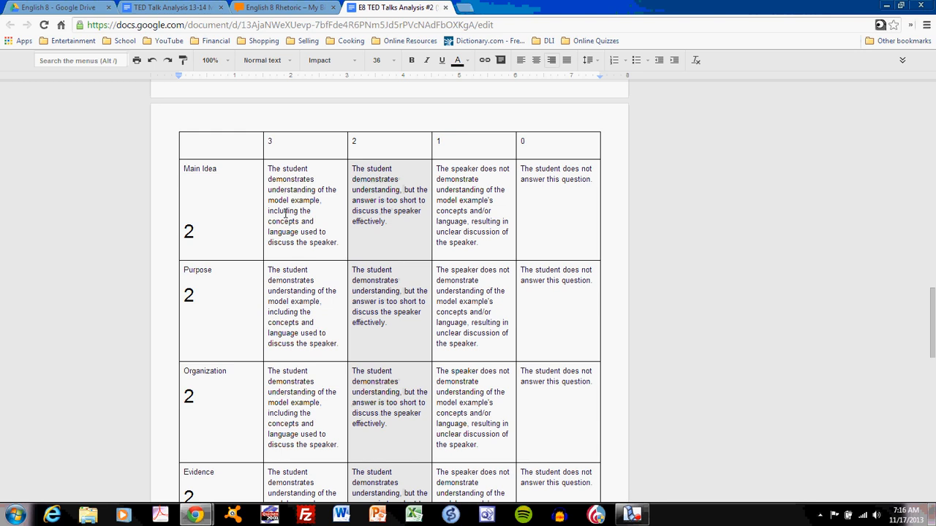
mouse_move(409, 174)
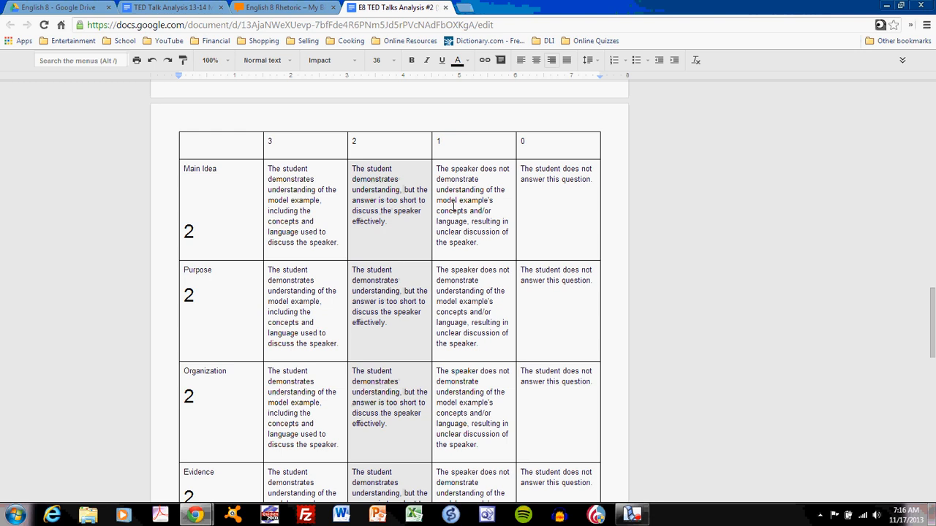
scroll("down", 3)
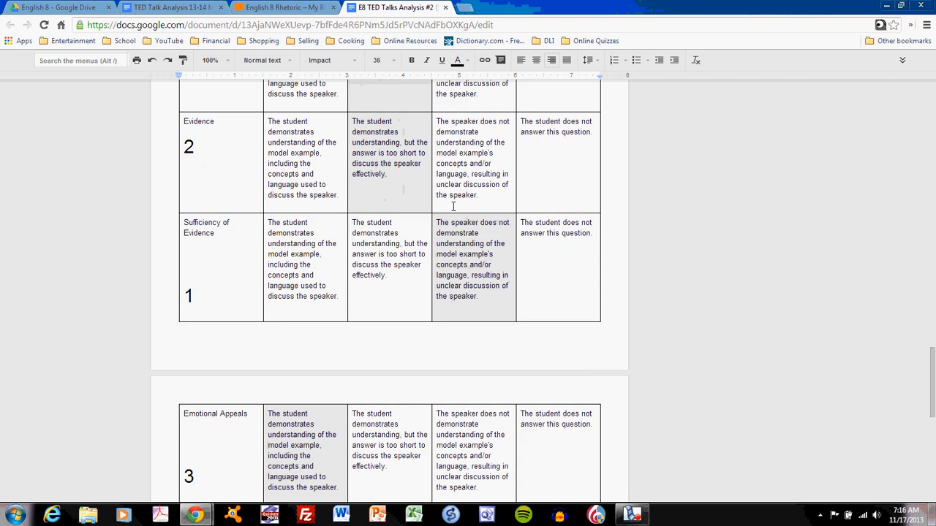
scroll("down", 3)
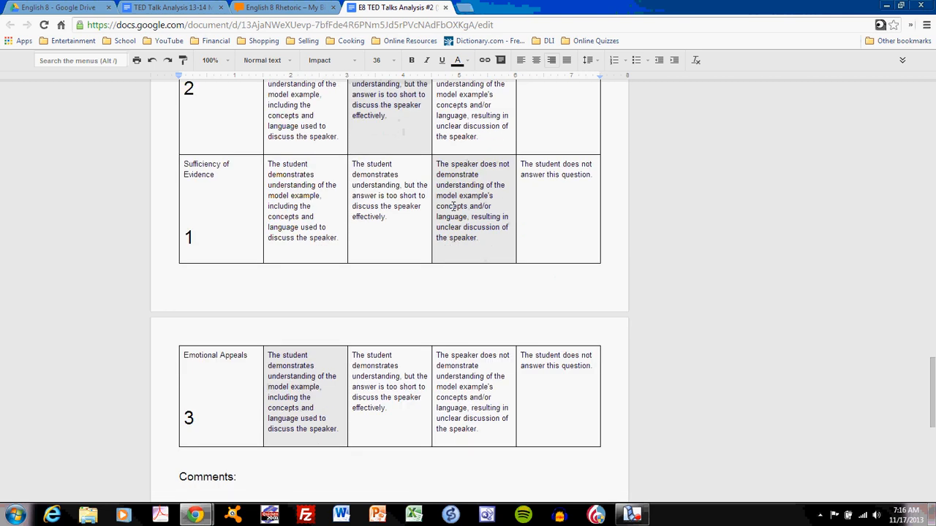
scroll("up", 3)
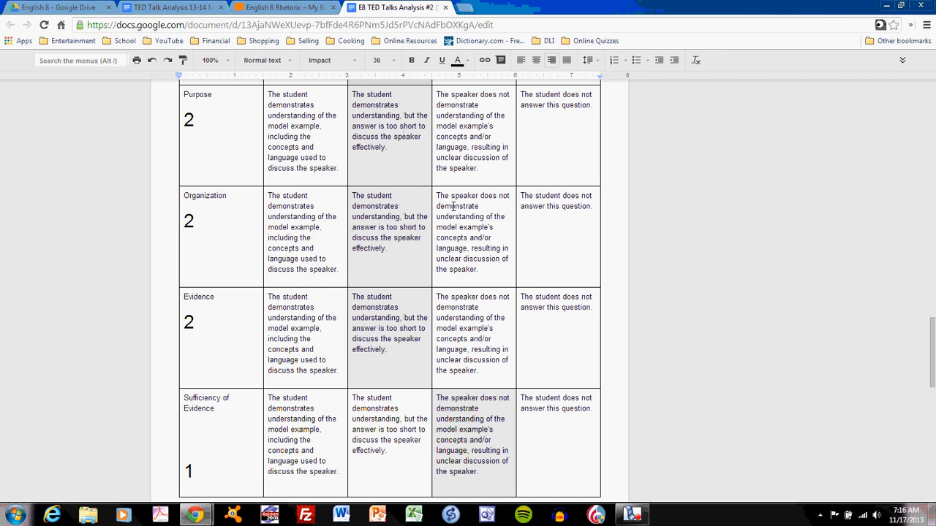
- Return to the TED Talk Analysis 13-14 ME model document
left_click(168, 7)
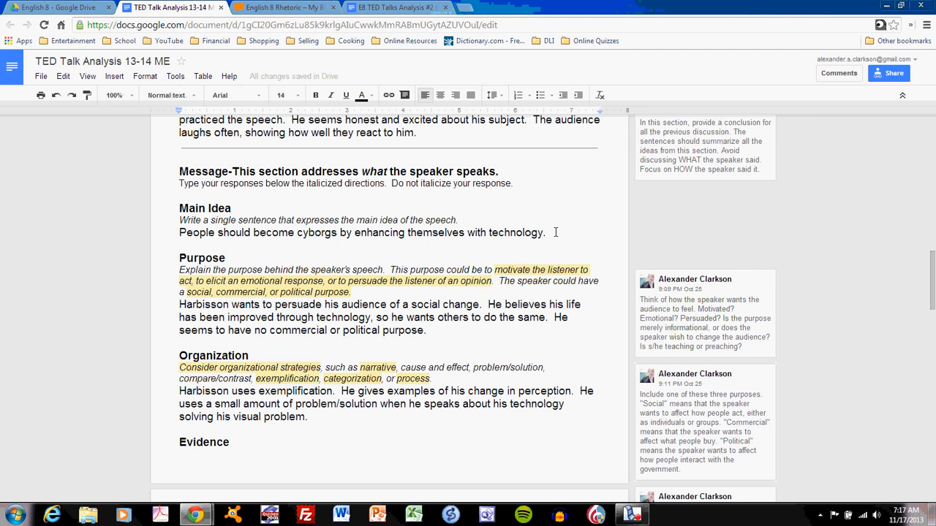
mouse_move(538, 271)
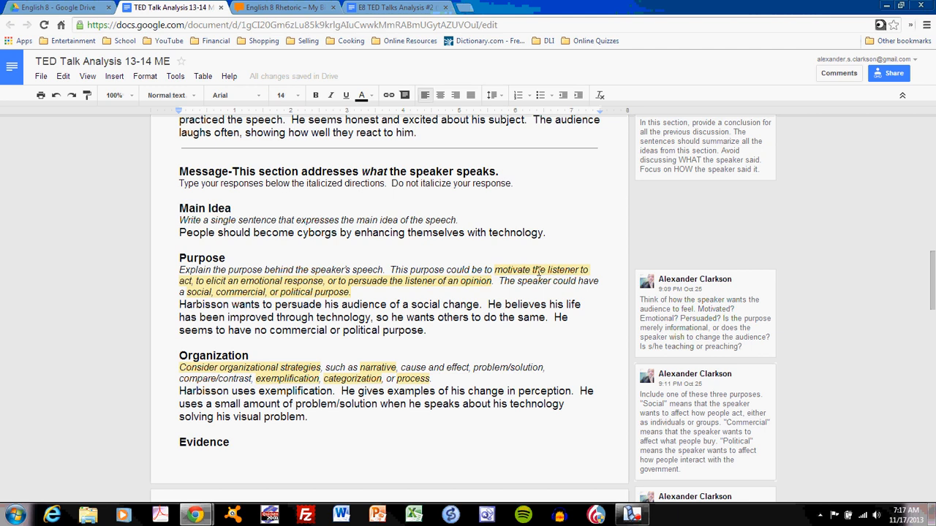
scroll("down", 3)
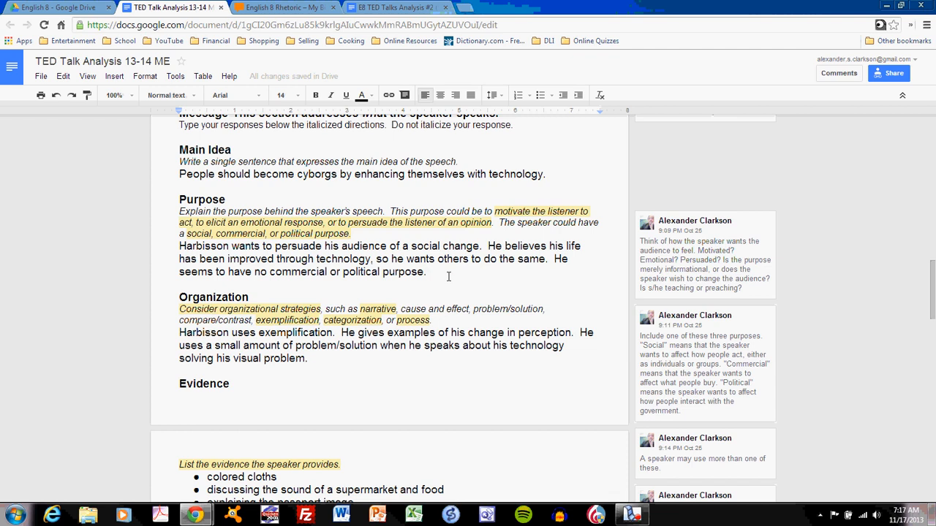
mouse_move(351, 292)
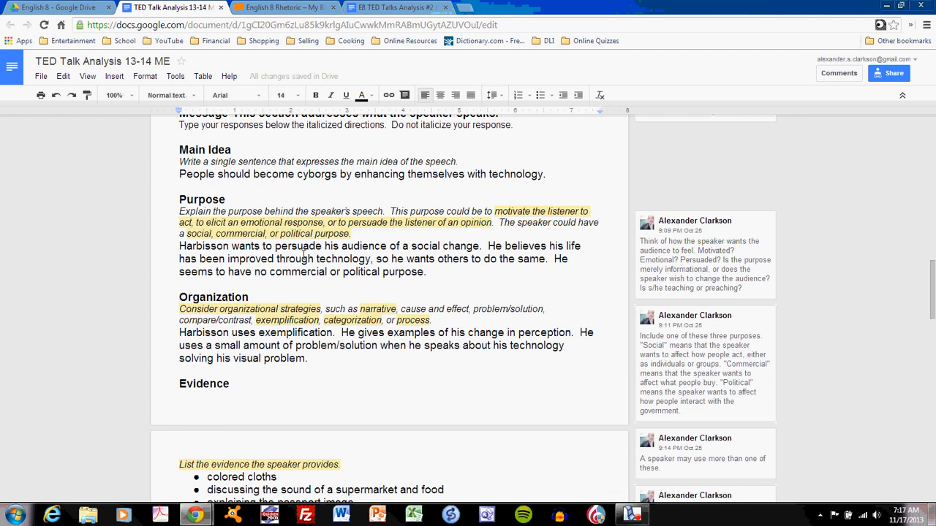
mouse_move(244, 248)
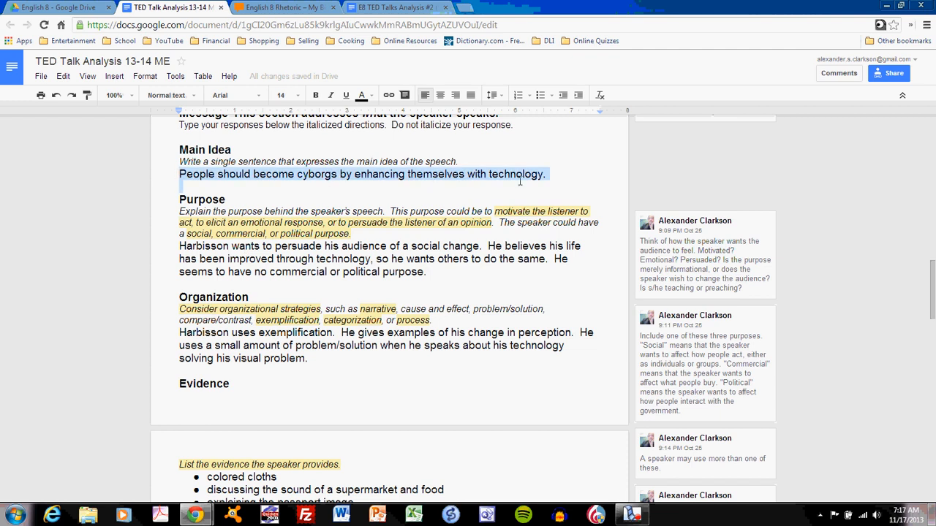
mouse_move(561, 260)
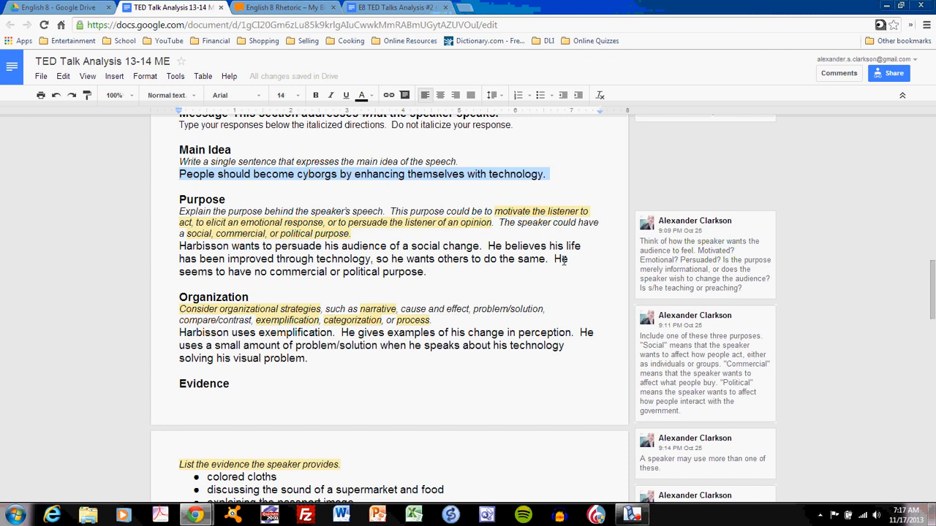
left_click(418, 272)
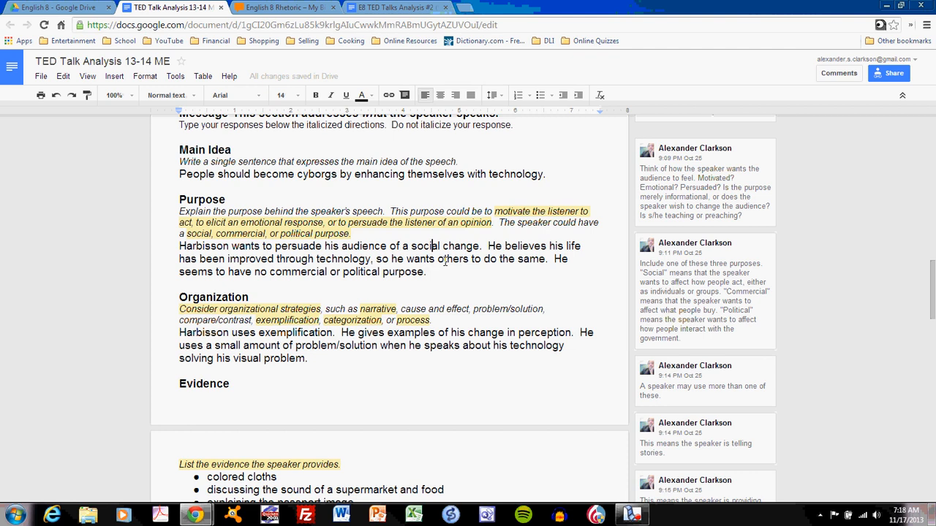
scroll("down", 3)
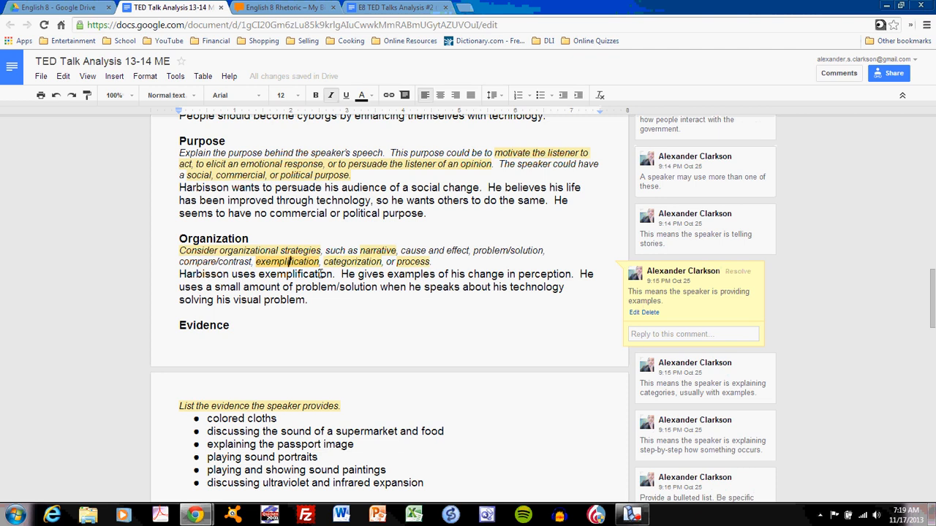
mouse_move(222, 285)
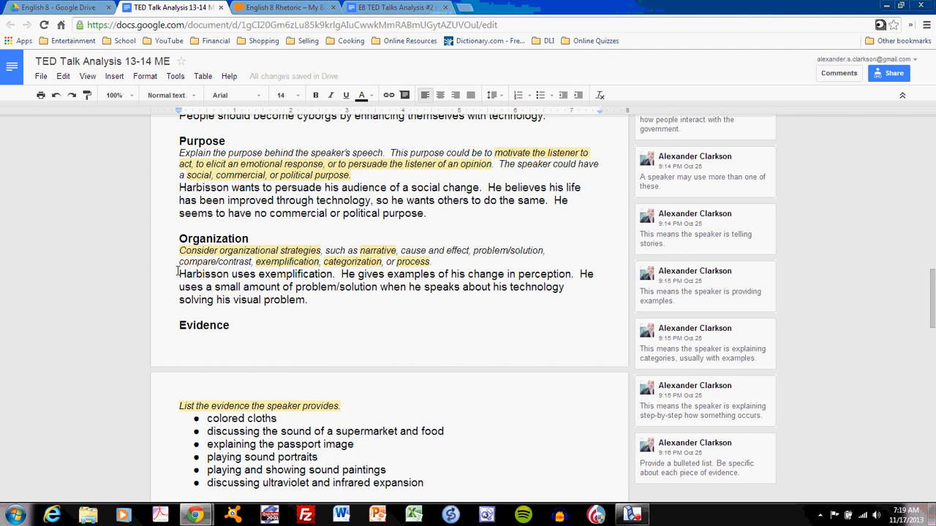
mouse_move(179, 274)
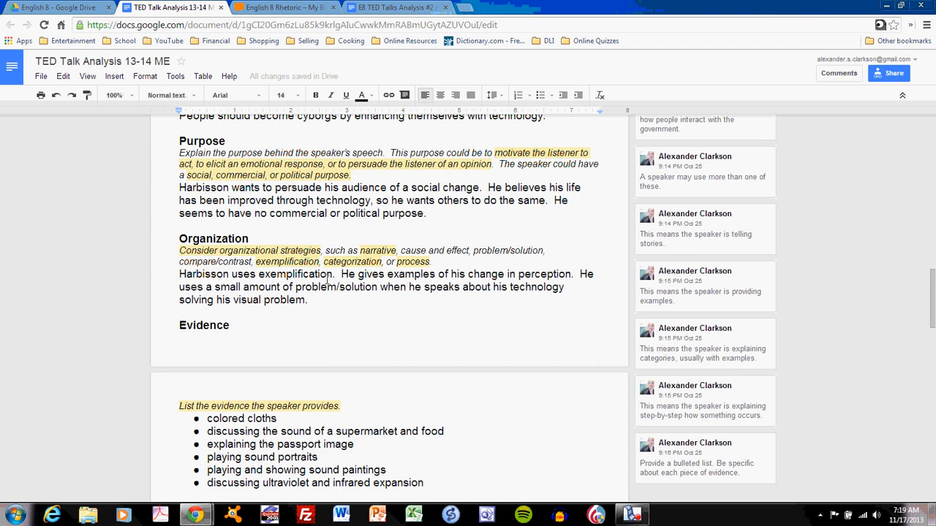
double_click(293, 274)
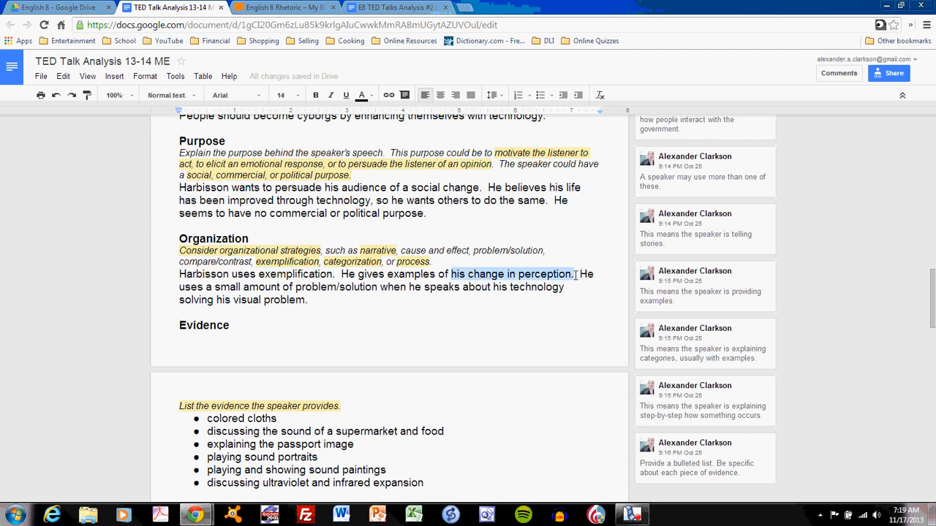
left_click(583, 275)
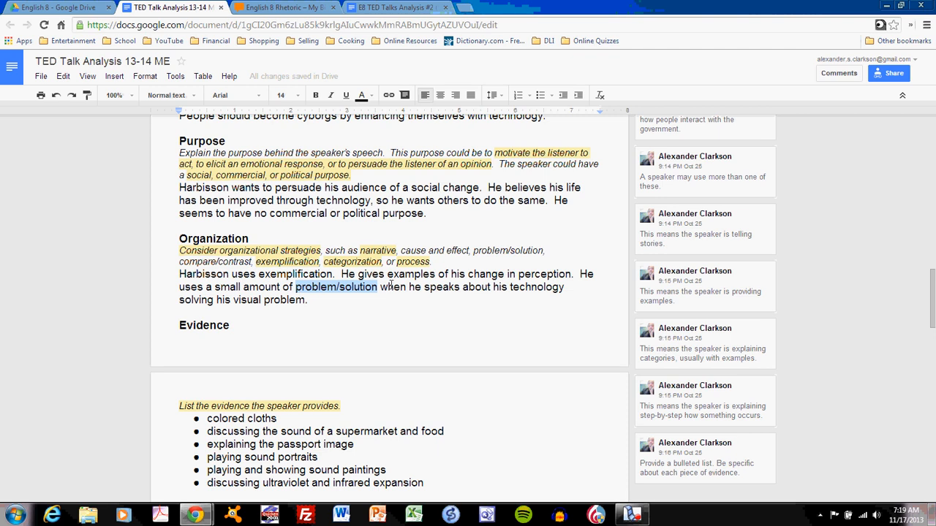
left_click_drag(379, 287, 310, 300)
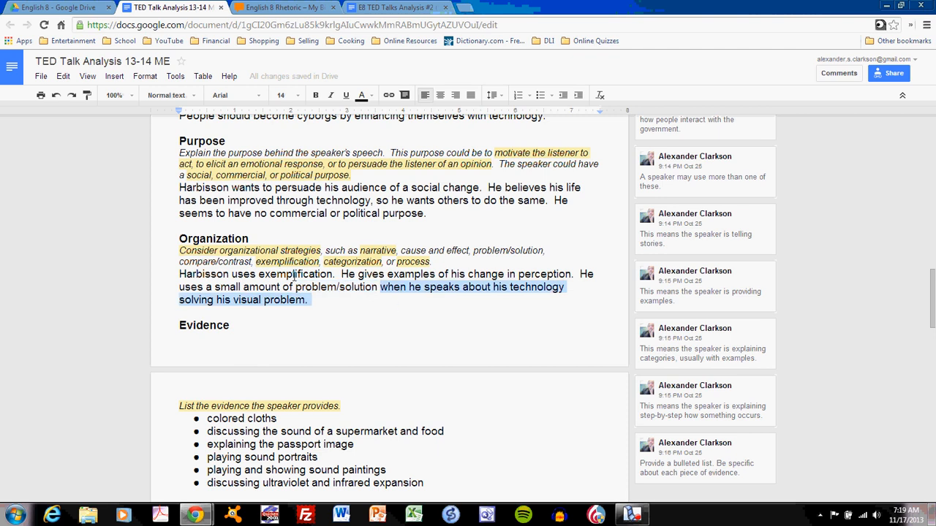
left_click(293, 274)
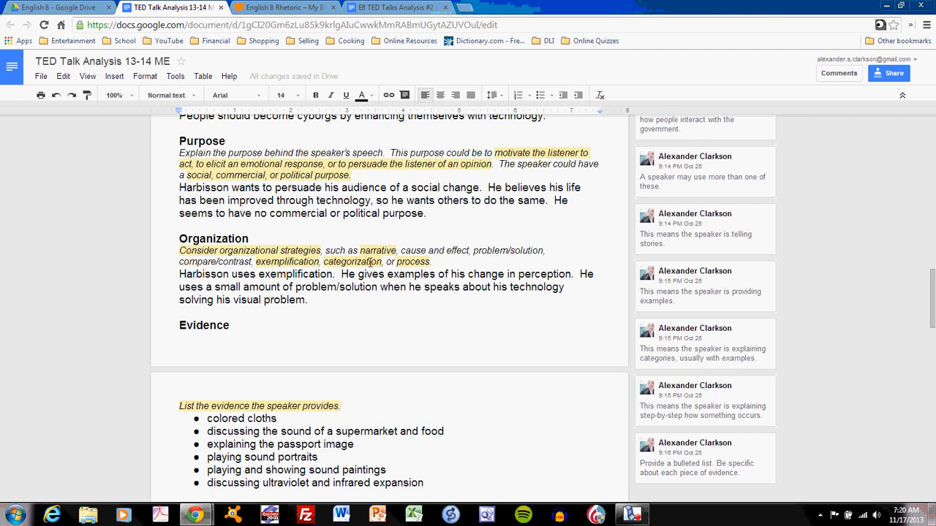
- Scroll through the Evidence list, then back to the opening Link to Video hyperlink
scroll("down", 3)
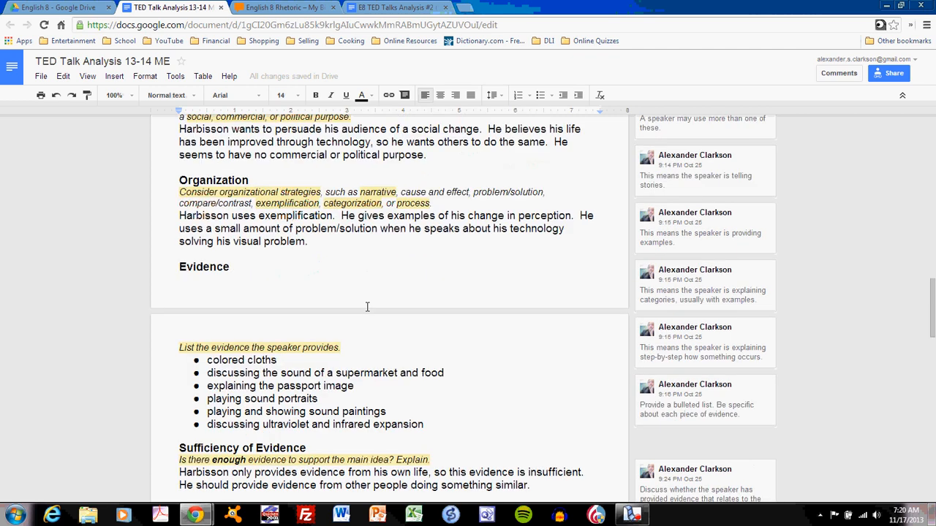
scroll("down", 3)
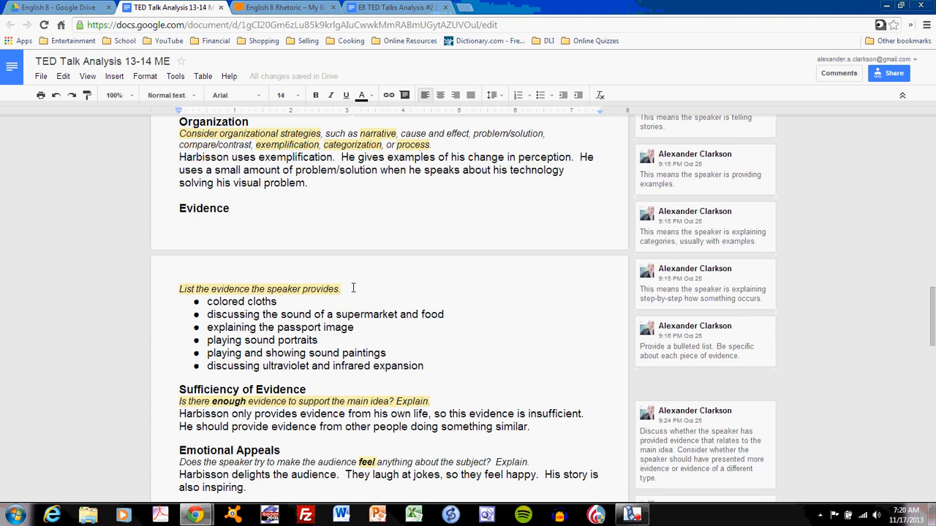
left_click_drag(351, 353, 422, 366)
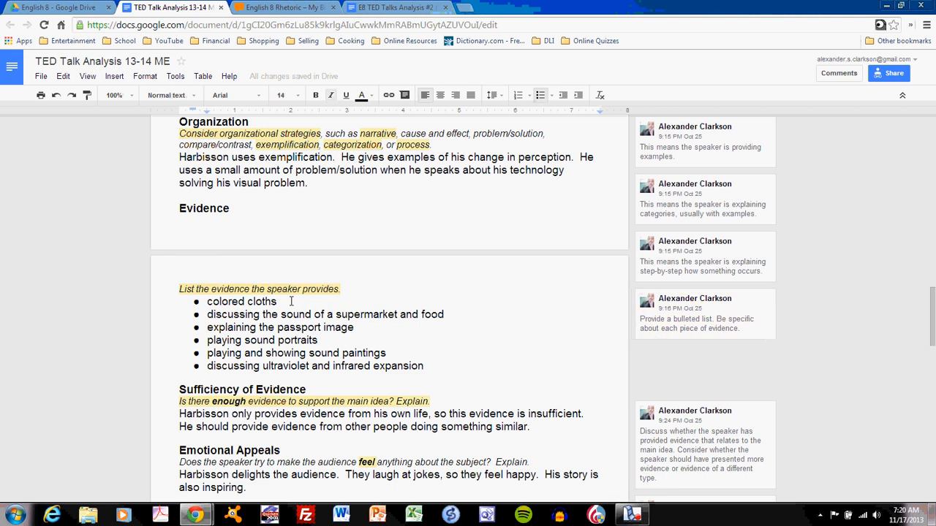
mouse_move(345, 316)
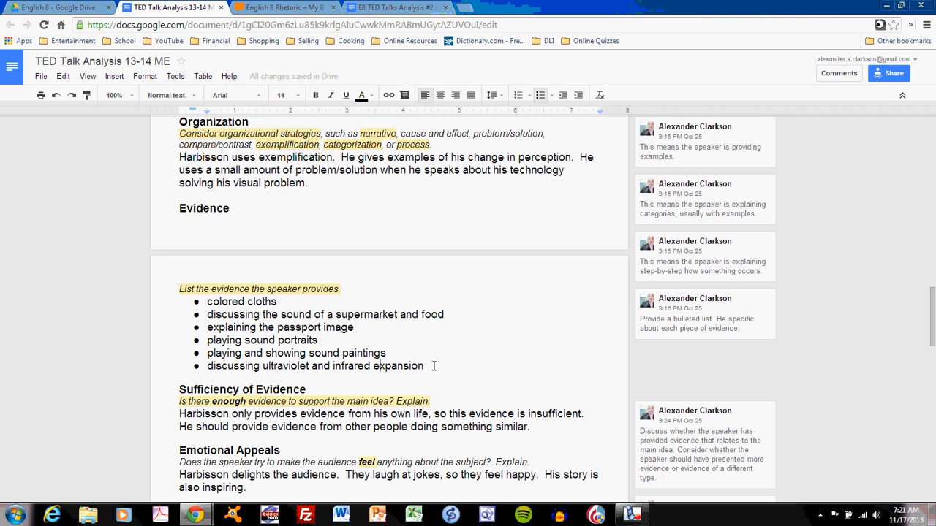
scroll("down", 3)
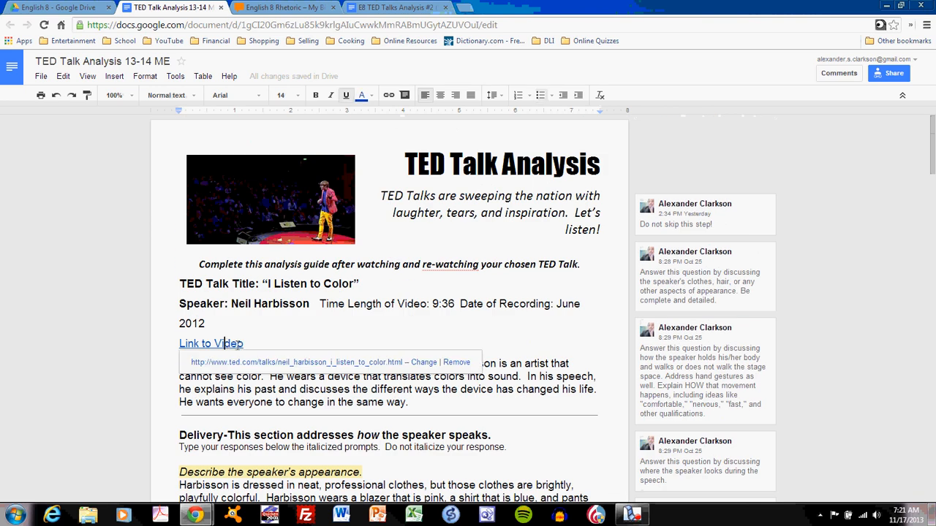
- Open Neil Harbisson's 'I listen to color' TED page and start the video
left_click(209, 343)
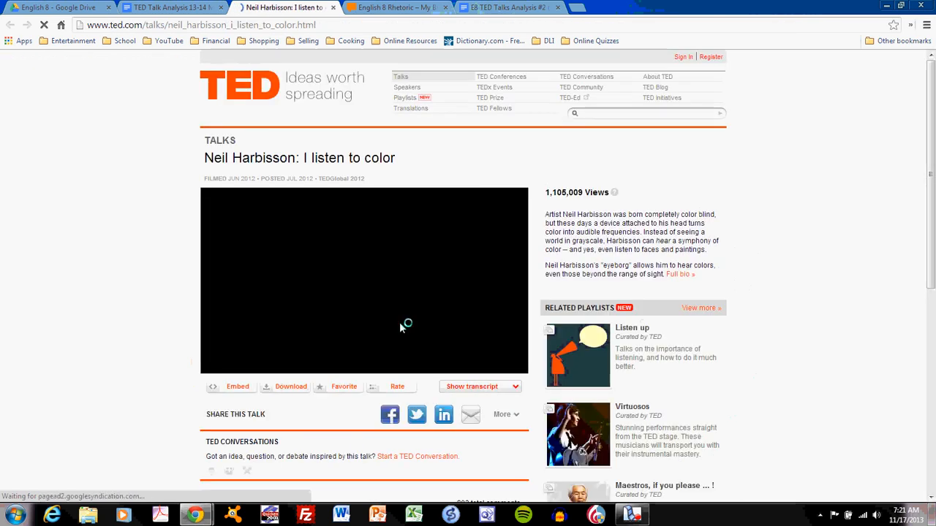
scroll("down", 3)
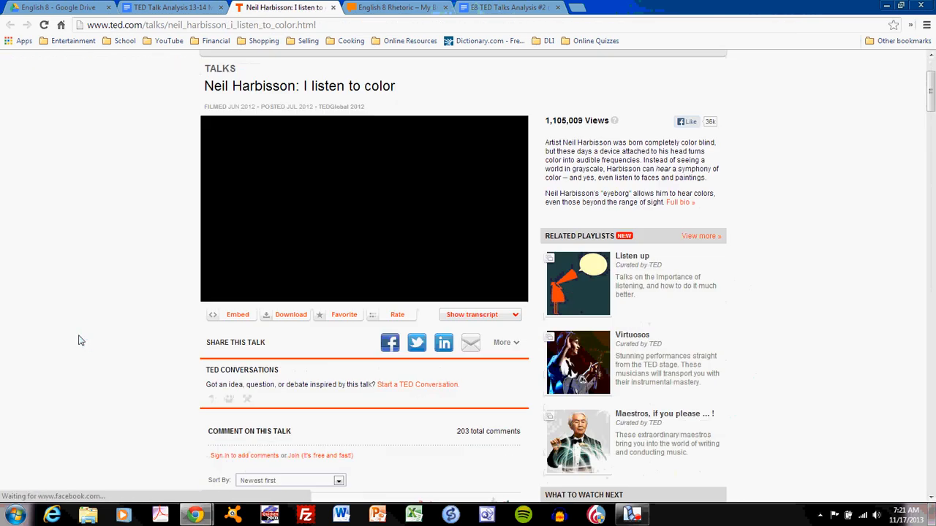
left_click(364, 208)
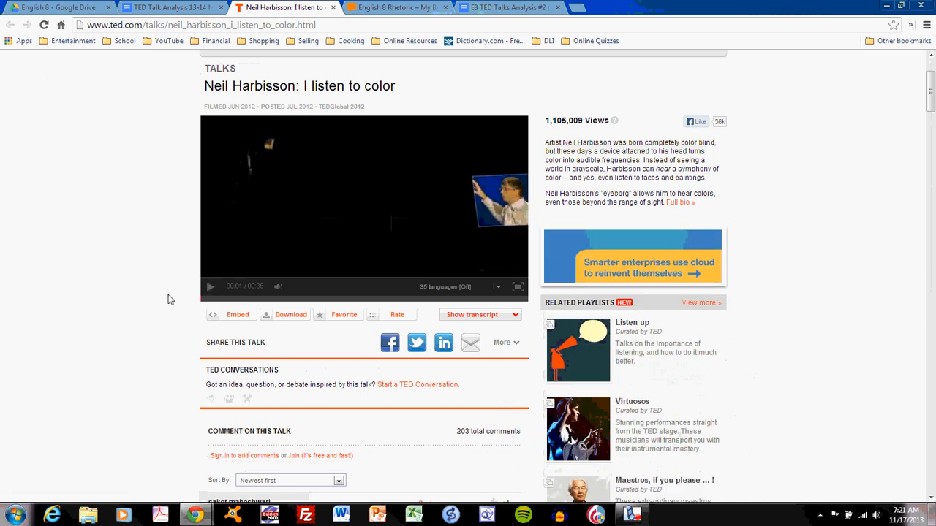
scroll("down", 3)
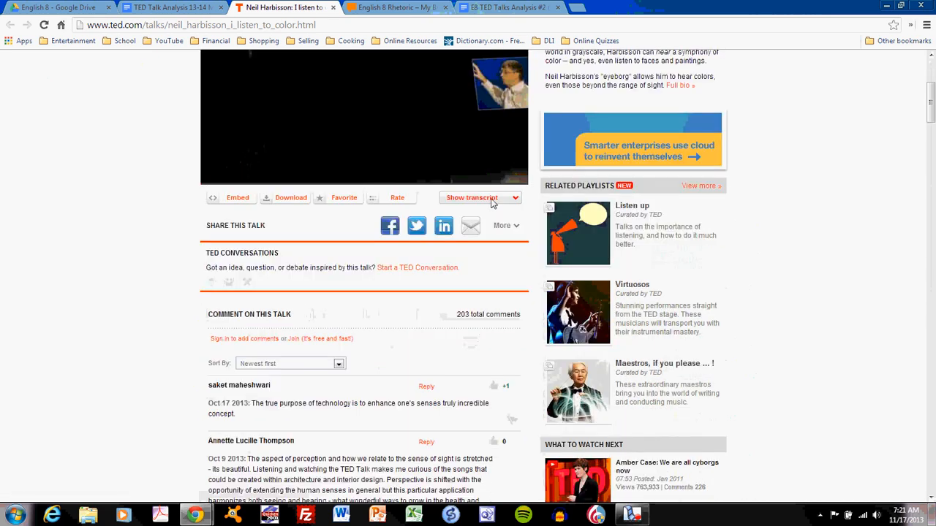
- Show the English transcript and scroll to the infrared and ultraviolet passage
left_click(479, 198)
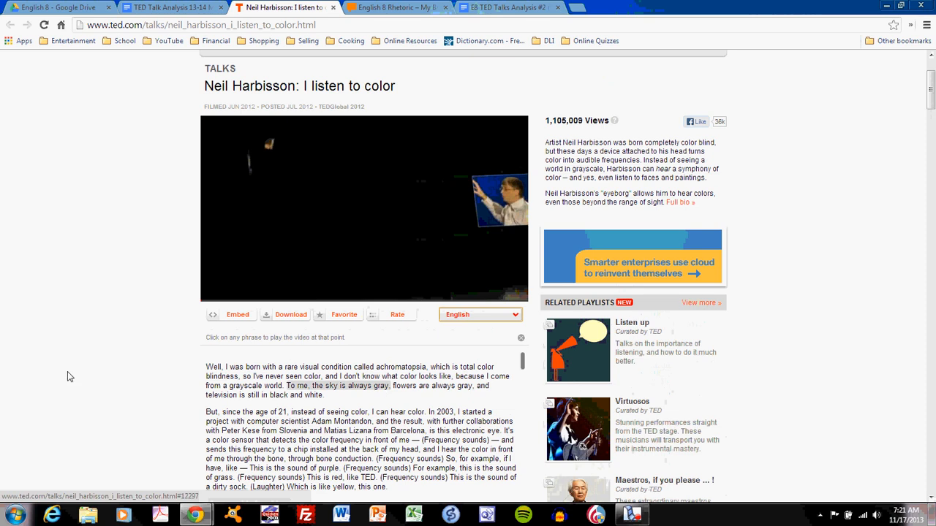
scroll("down", 3)
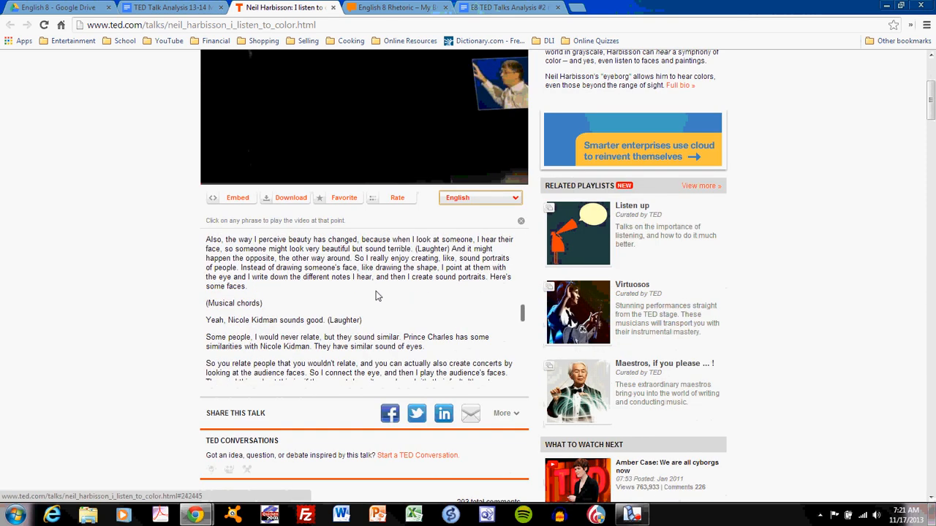
scroll("down", 3)
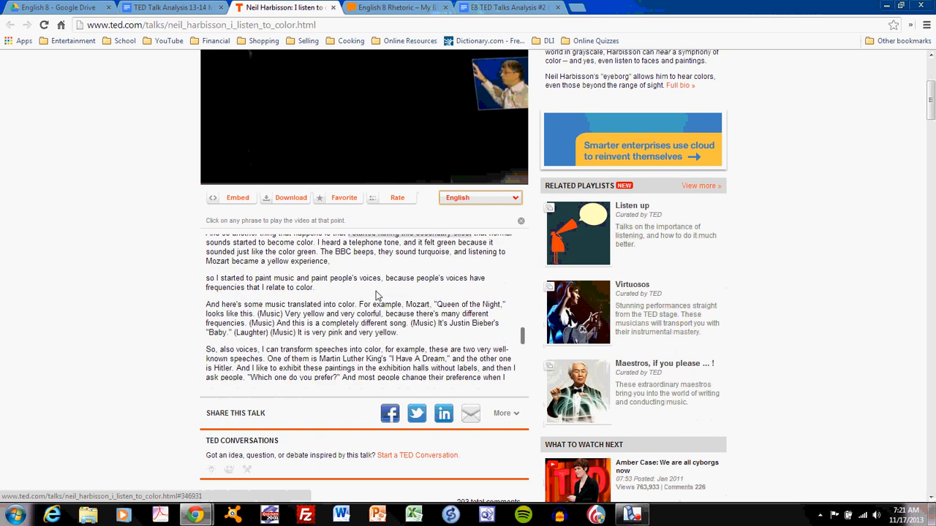
scroll("down", 3)
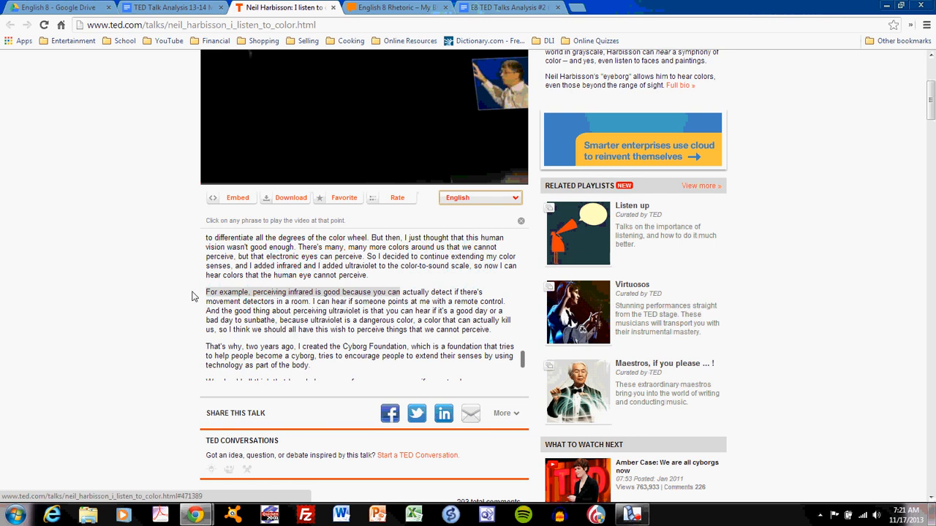
mouse_move(261, 292)
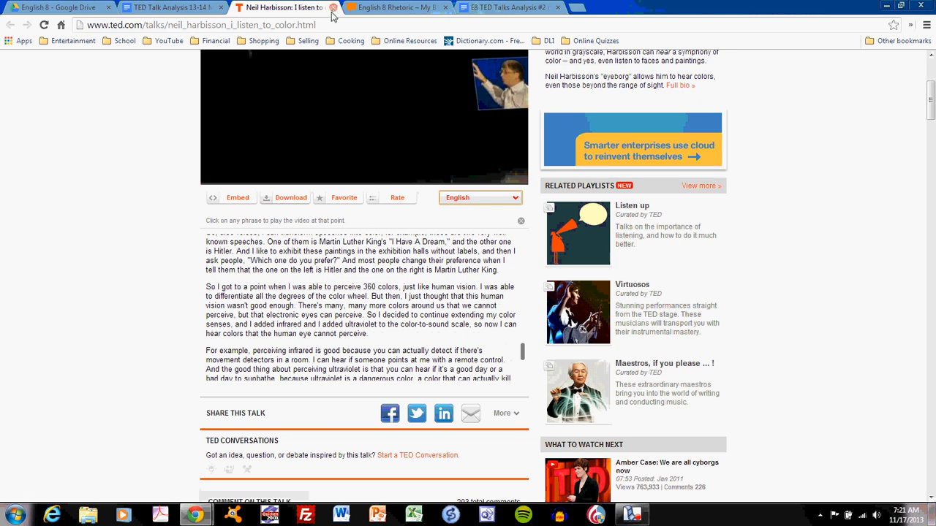
- Close the TED tab and scroll the doc to Sufficiency of Evidence
left_click(337, 8)
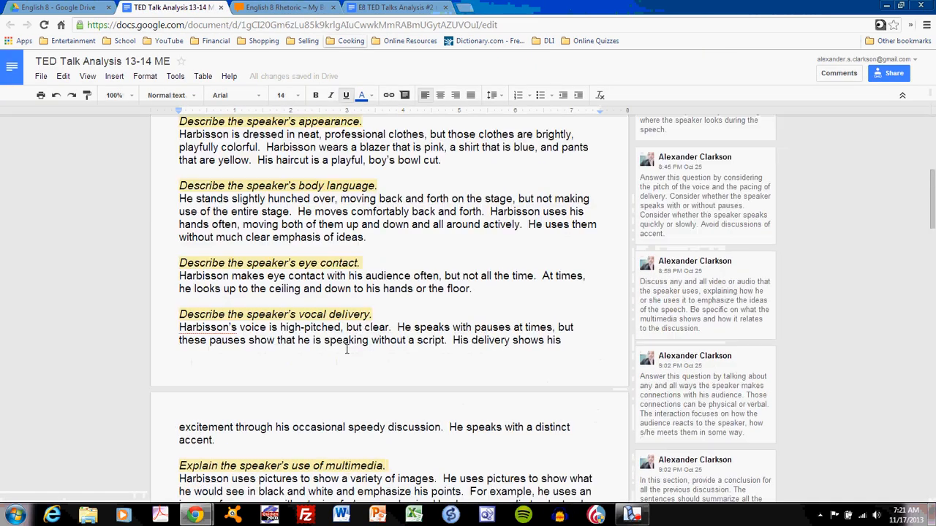
scroll("down", 3)
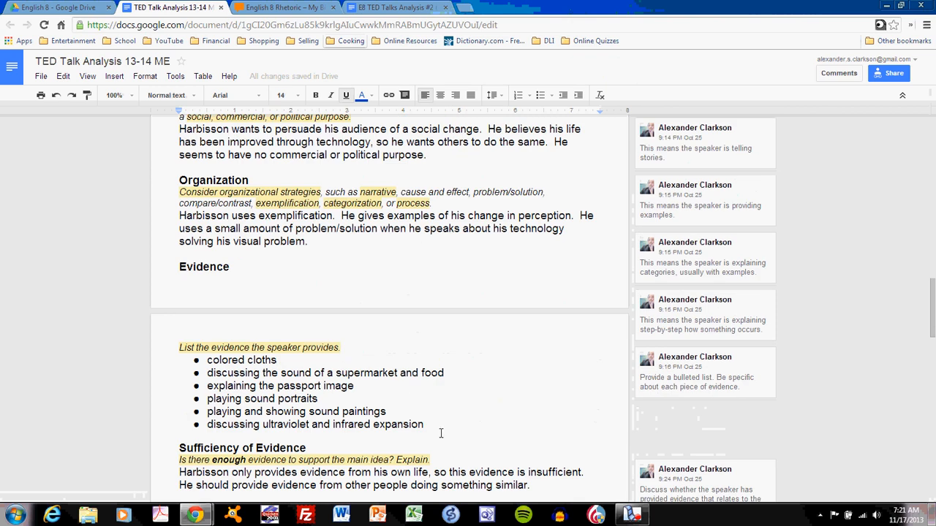
scroll("down", 3)
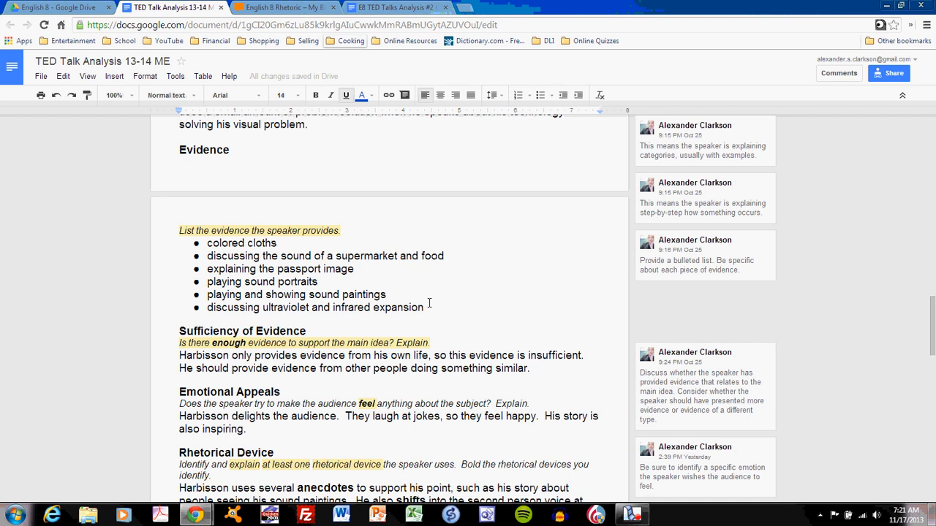
scroll("down", 3)
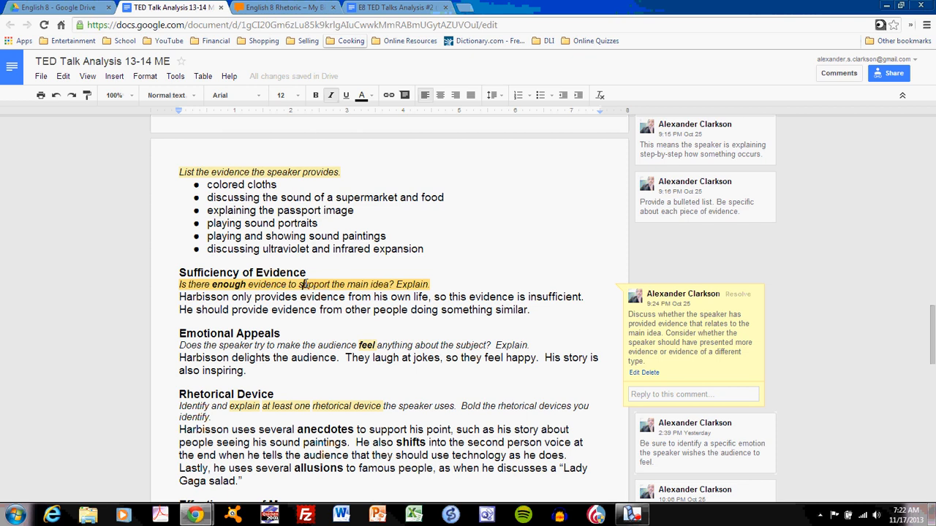
mouse_move(497, 284)
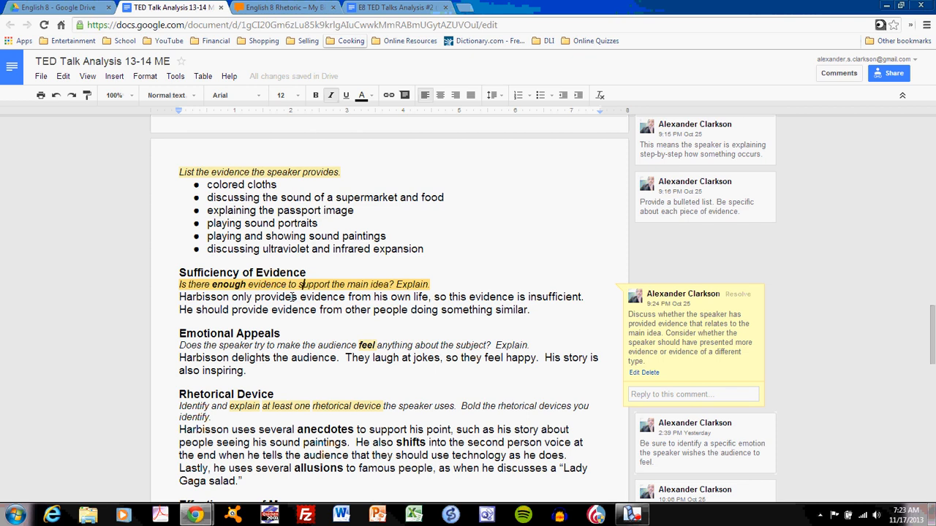
mouse_move(283, 341)
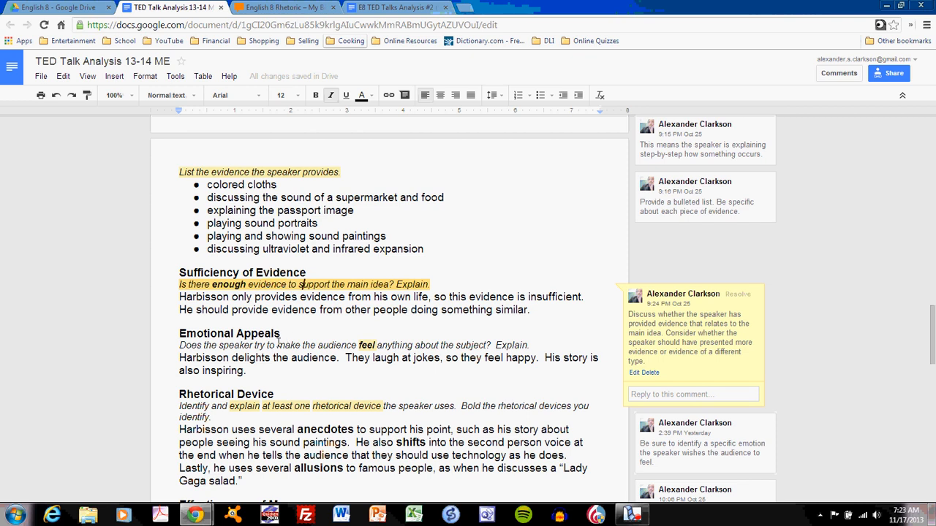
mouse_move(356, 354)
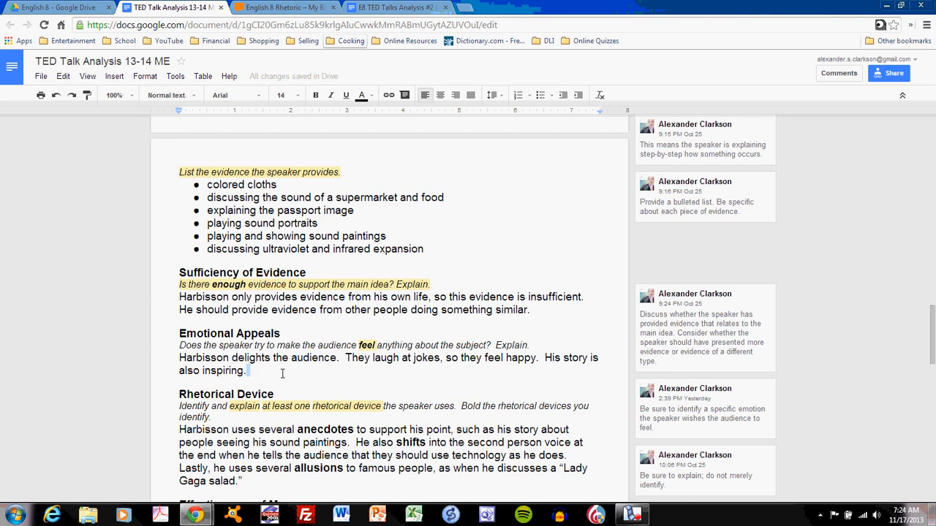
scroll("down", 3)
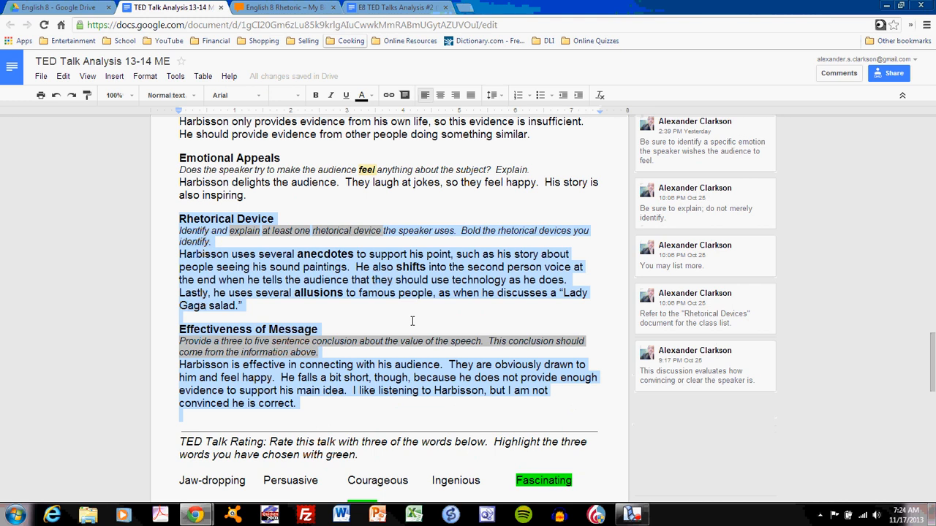
mouse_move(410, 320)
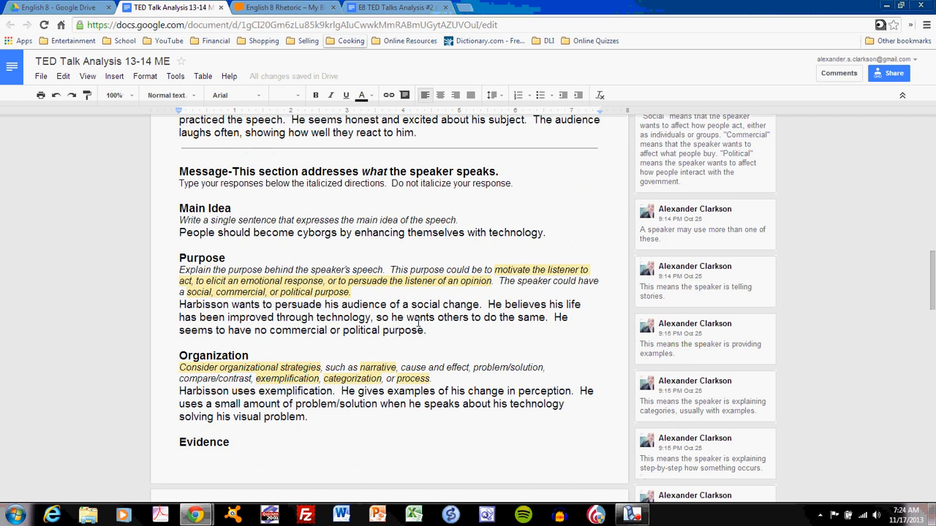
scroll("down", 3)
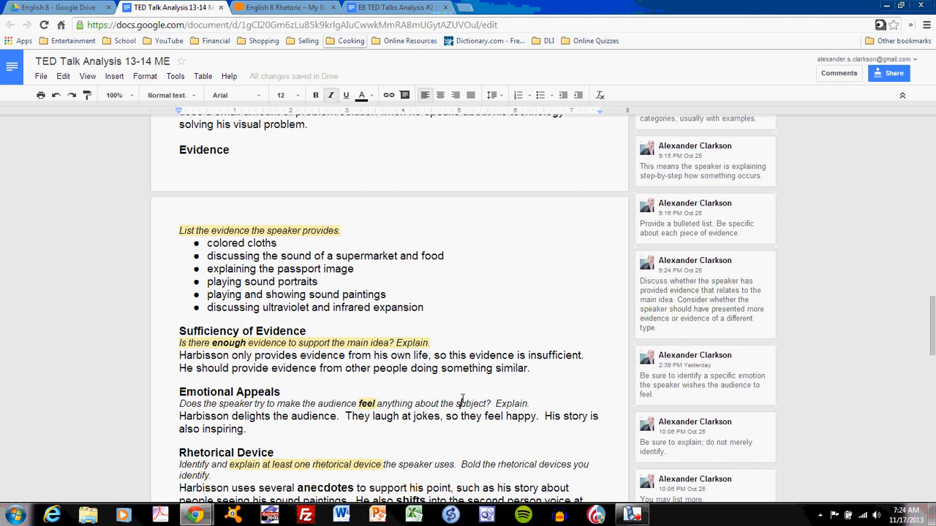
mouse_move(520, 298)
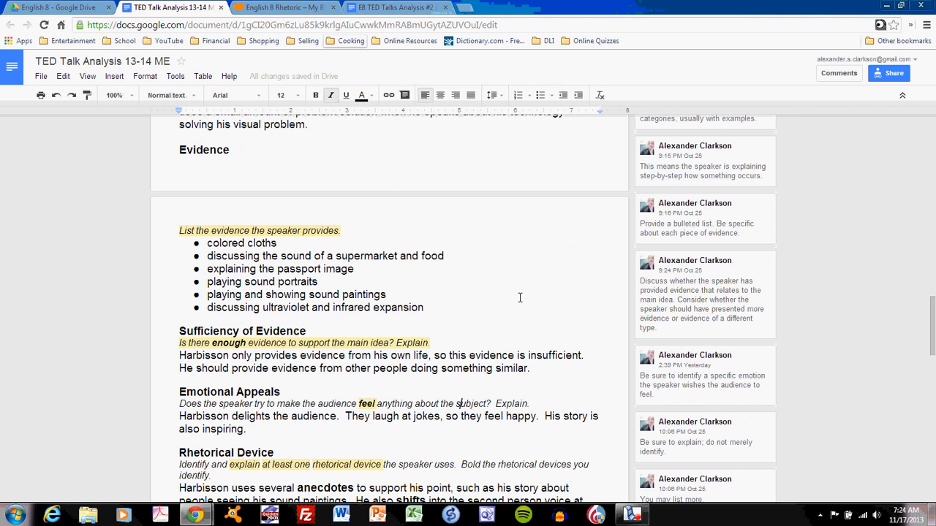